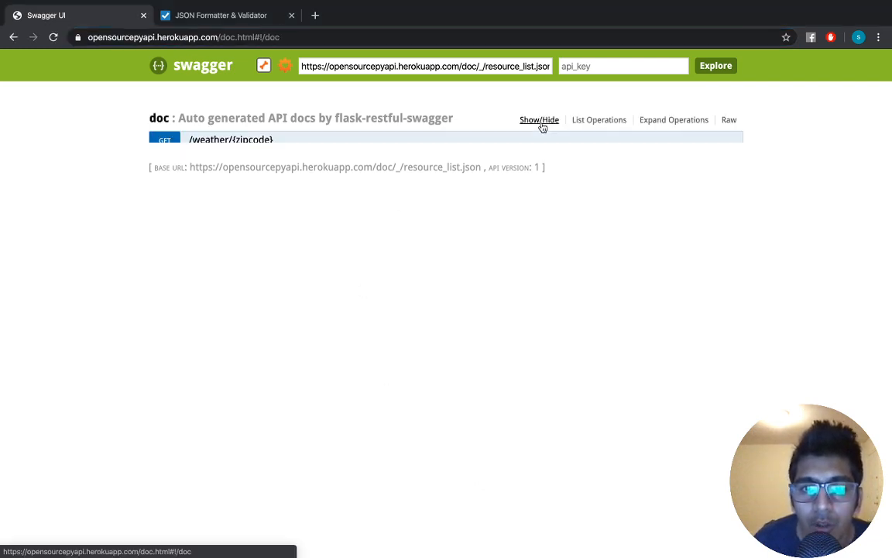
Try GET /weather/{zipcode} with zipcode 06604 and view its 200 weather observation response.
click(231, 139)
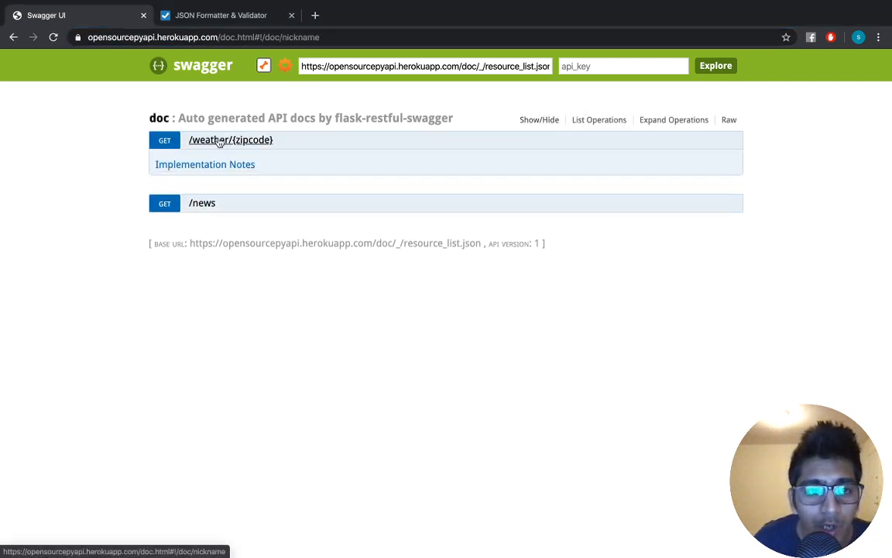
click(231, 139)
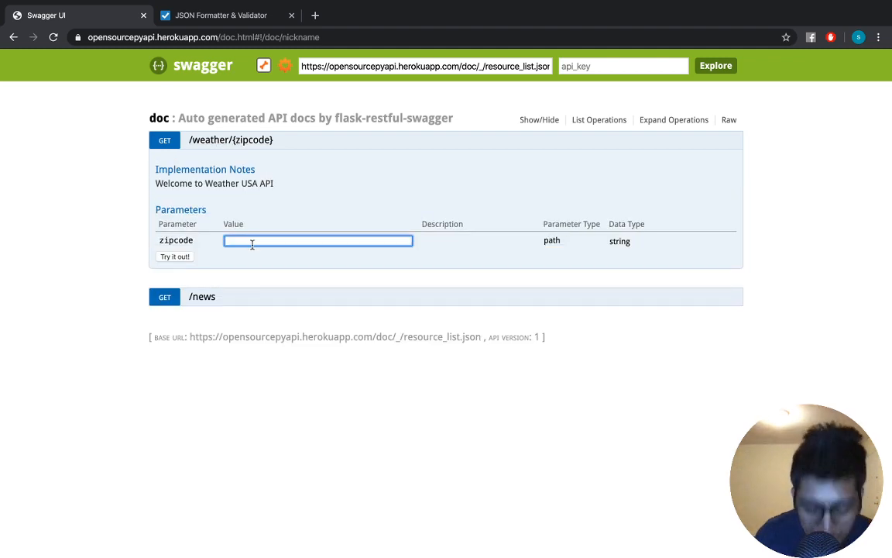
text(0660)
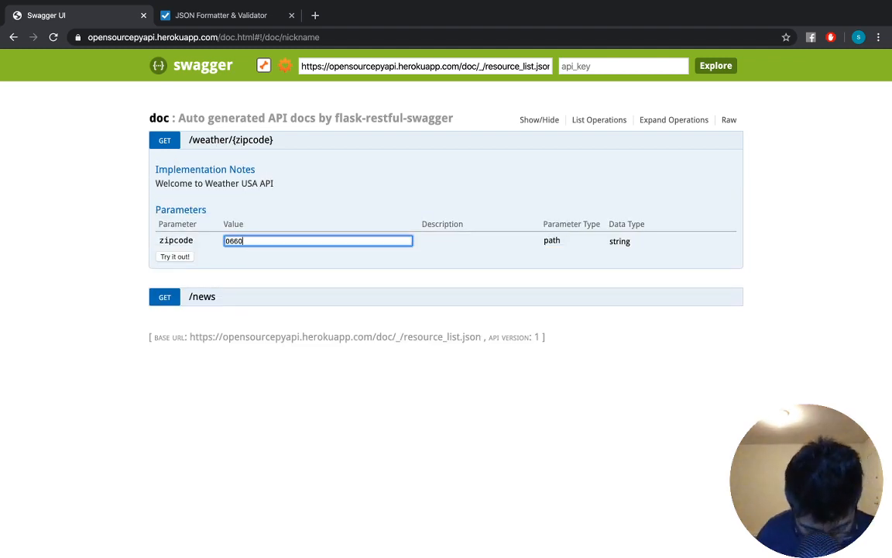
click(174, 257)
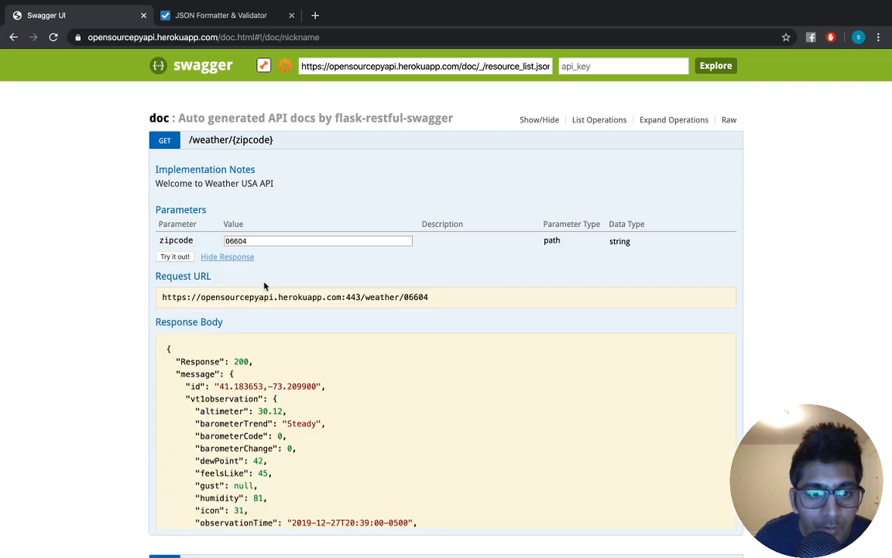
scroll(down, 3)
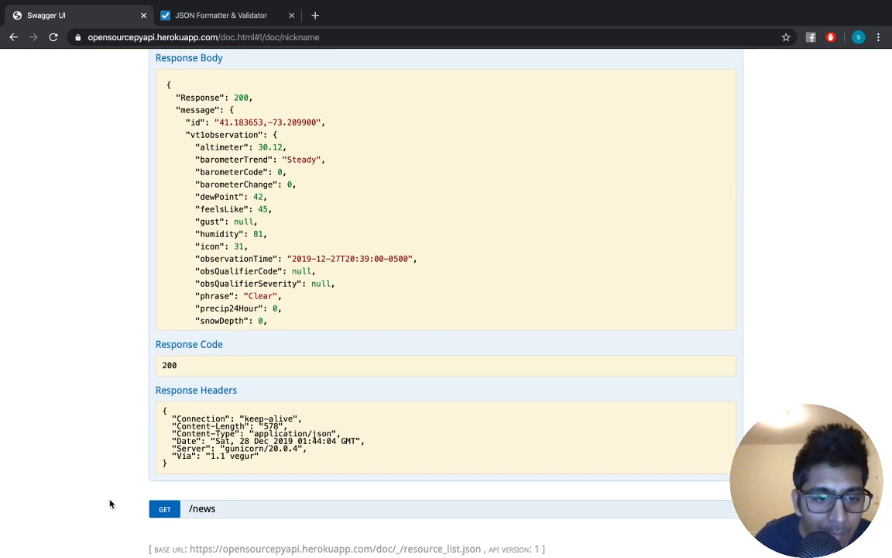
Try GET /news, get a 200 response of headlines, and select its Response Body text for copying.
click(201, 508)
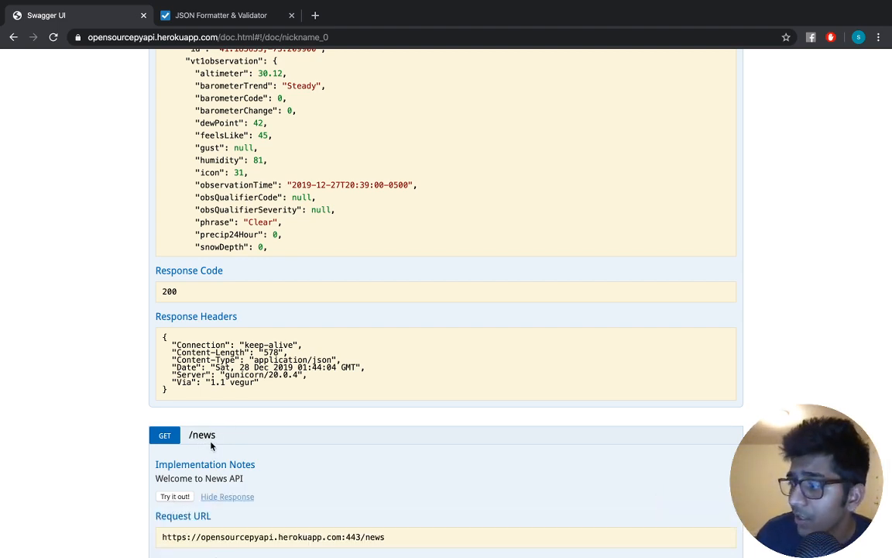
click(174, 496)
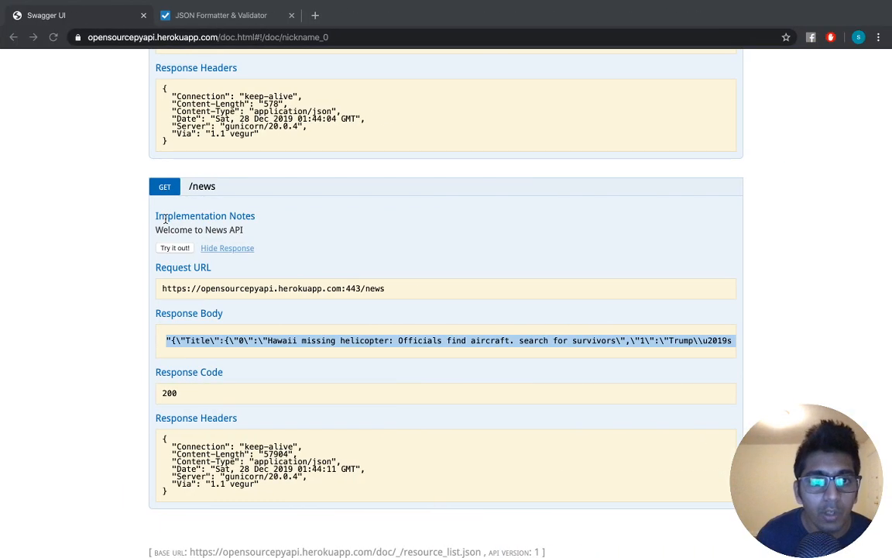
click(220, 15)
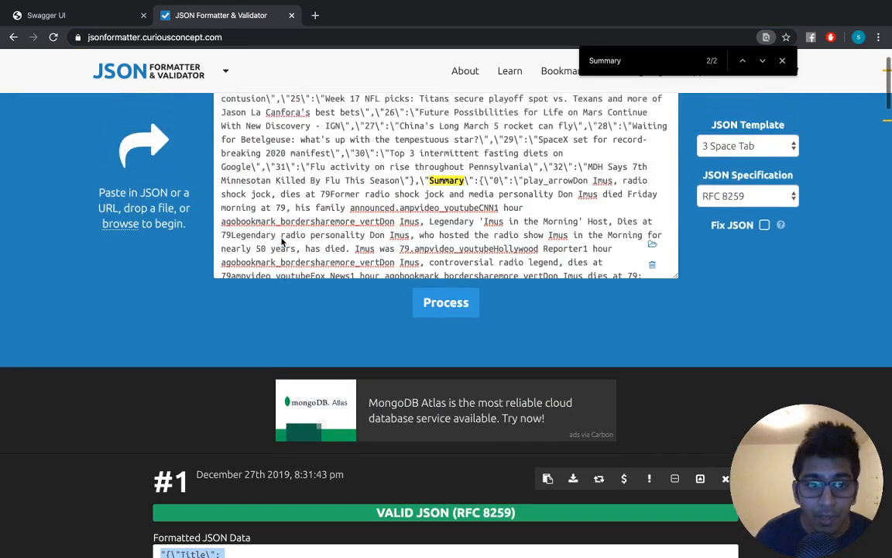
Process the pasted news JSON and review the valid RFC 8259 result with Title, Summary and Links.
click(652, 264)
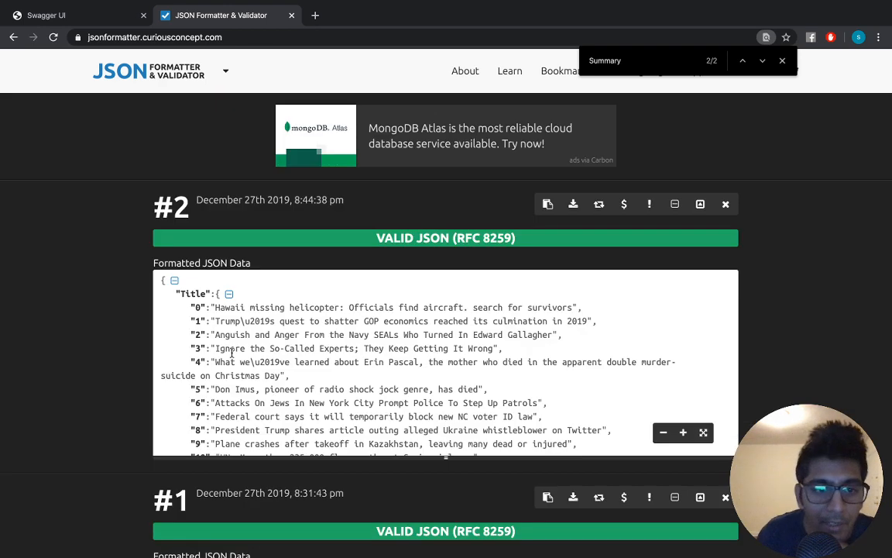
scroll(down, 3)
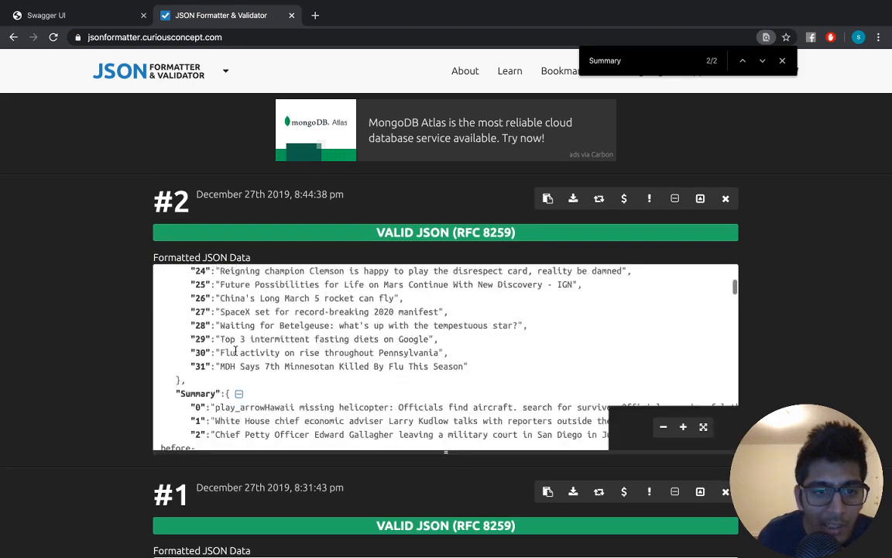
scroll(down, 3)
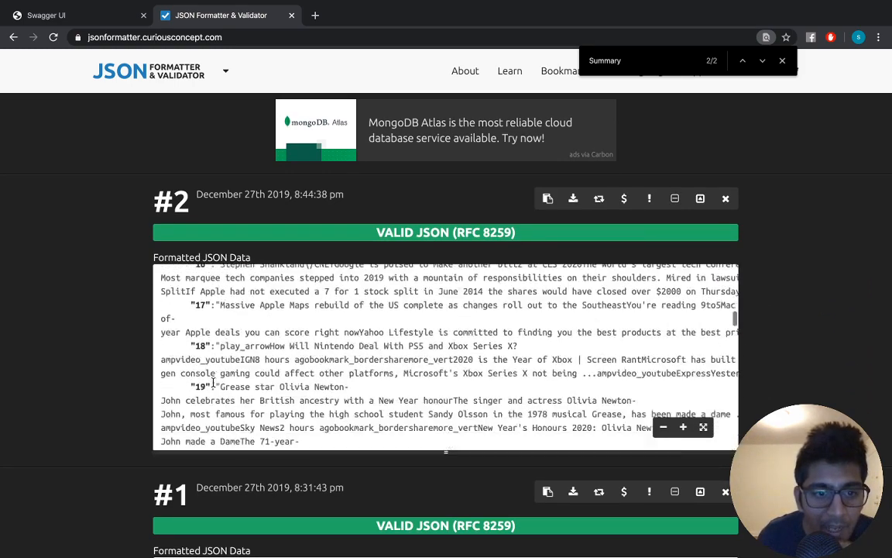
scroll(down, 3)
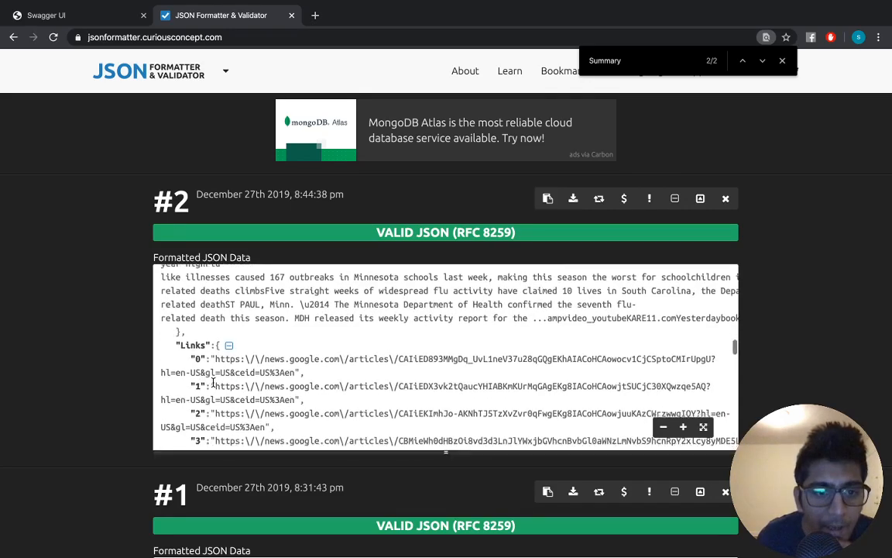
scroll(down, 3)
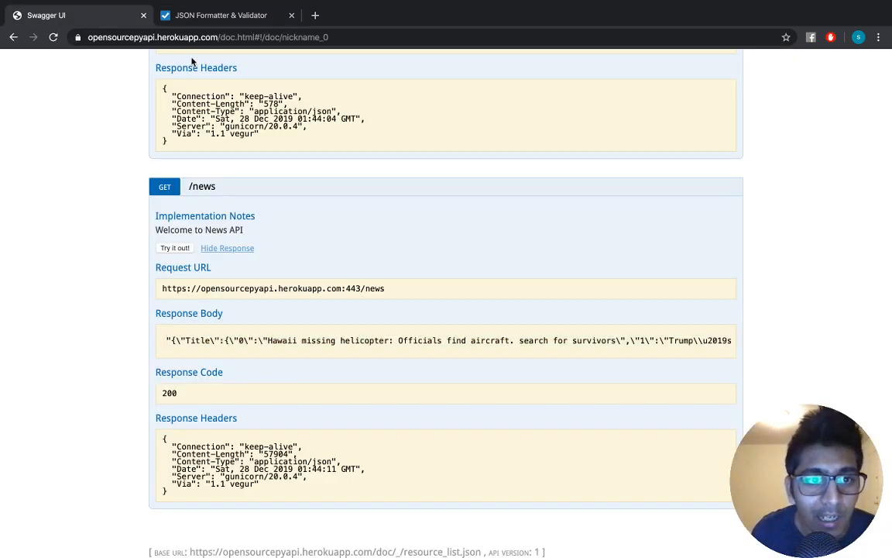
Collapse the expanded endpoints via List Operations, leaving /weather/{zipcode} and /news listed.
click(205, 38)
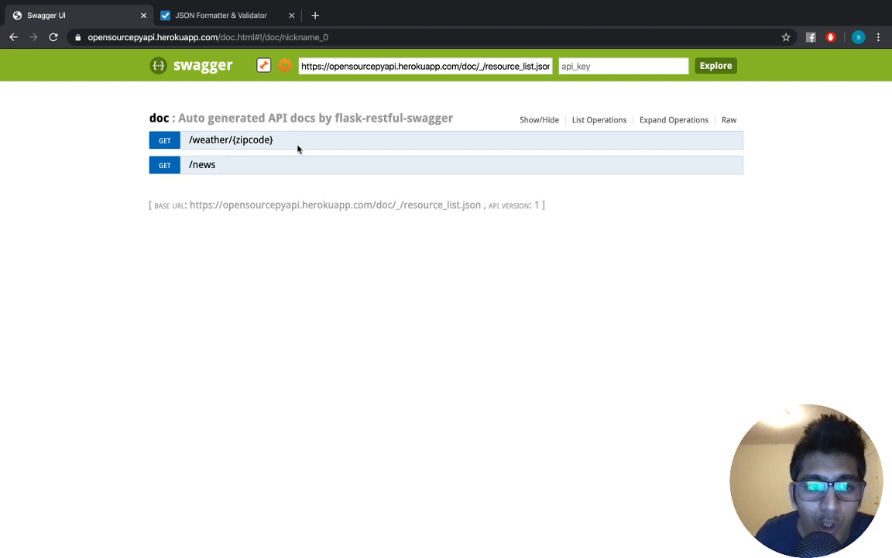
mouse_move(242, 174)
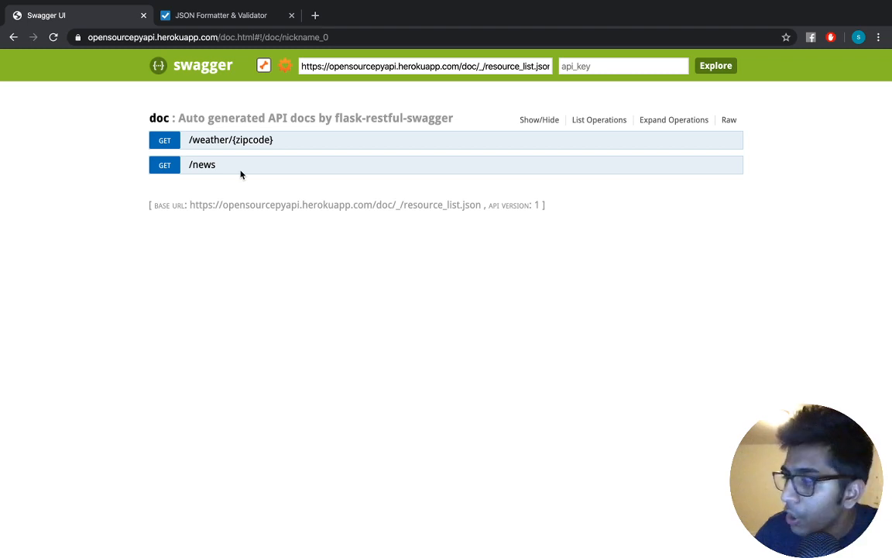
mouse_move(519, 555)
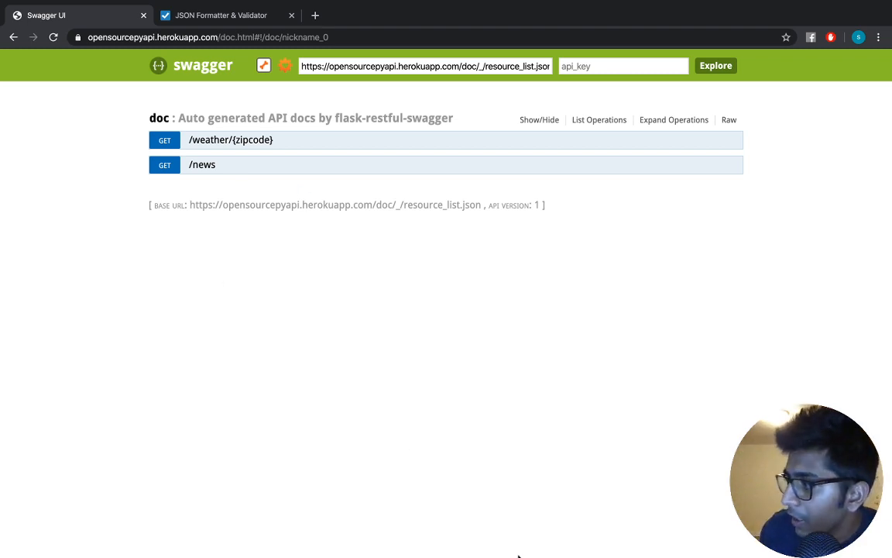